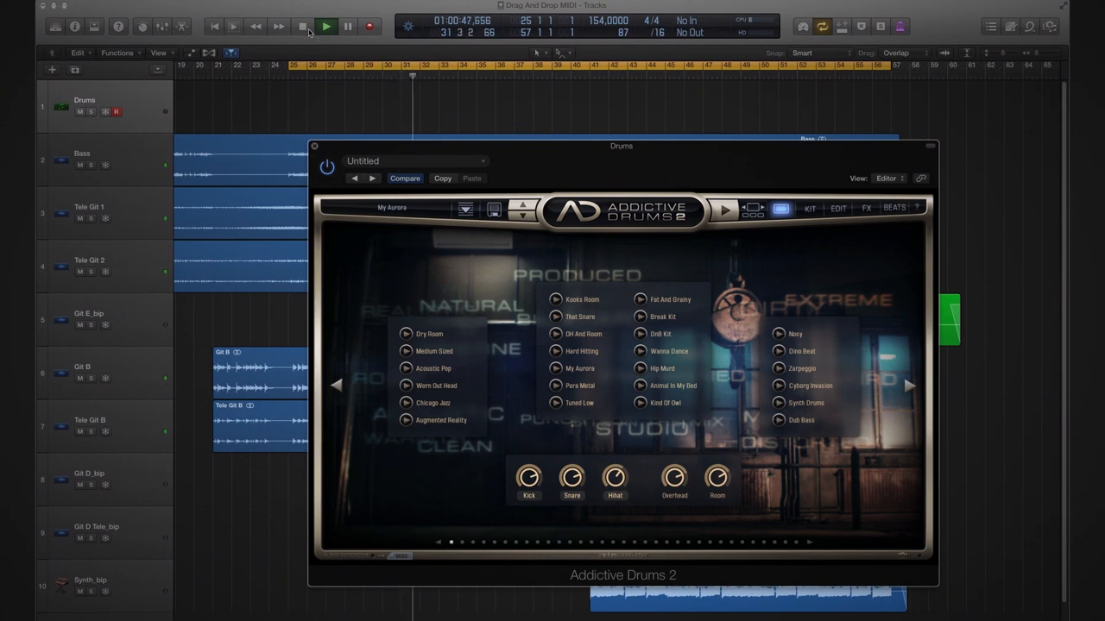
Load Addictive Drums 2's Rock'n'Roll library and place Groove 01 on the Drums track at bar 25.
{"action": "left_click", "coordinate": [325, 26]}
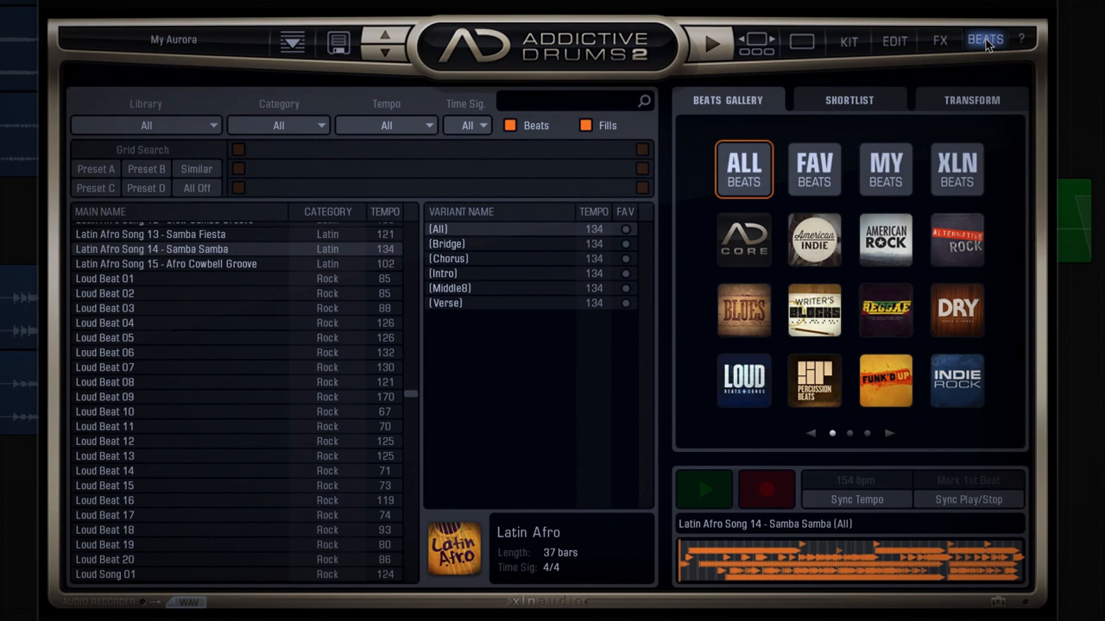
{"action": "mouse_move", "coordinate": [969, 352]}
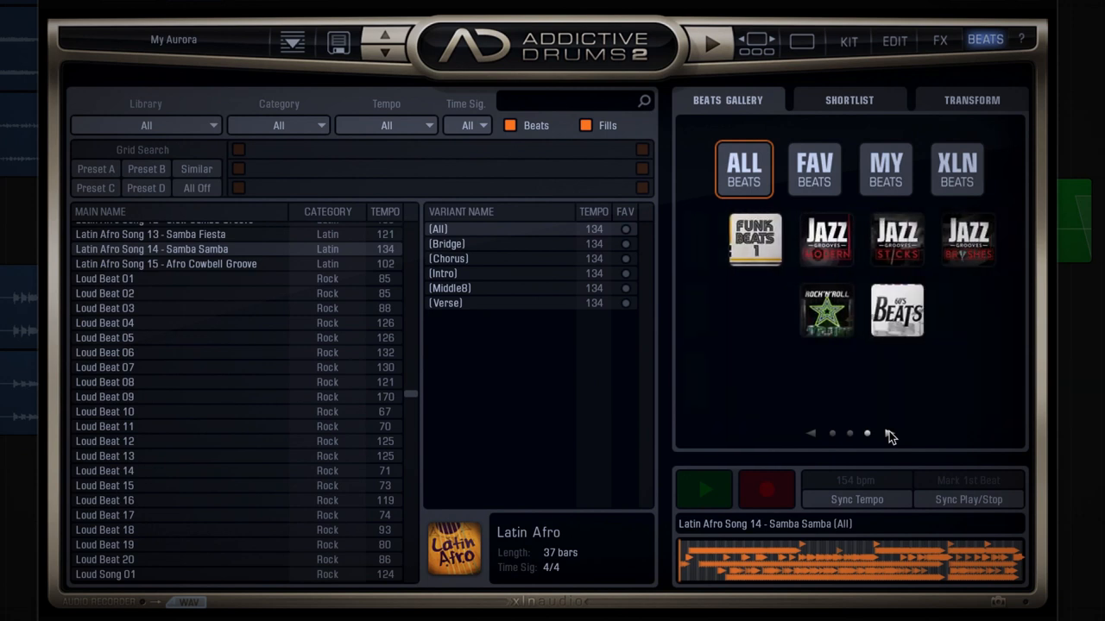
{"action": "left_click", "coordinate": [813, 310]}
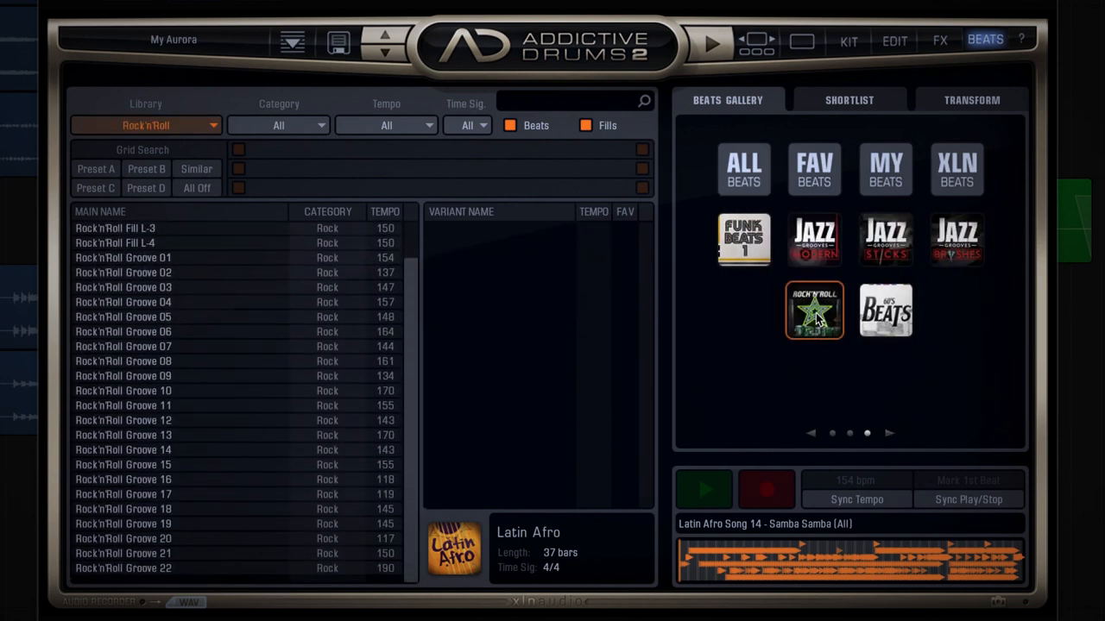
{"action": "left_click", "coordinate": [124, 262]}
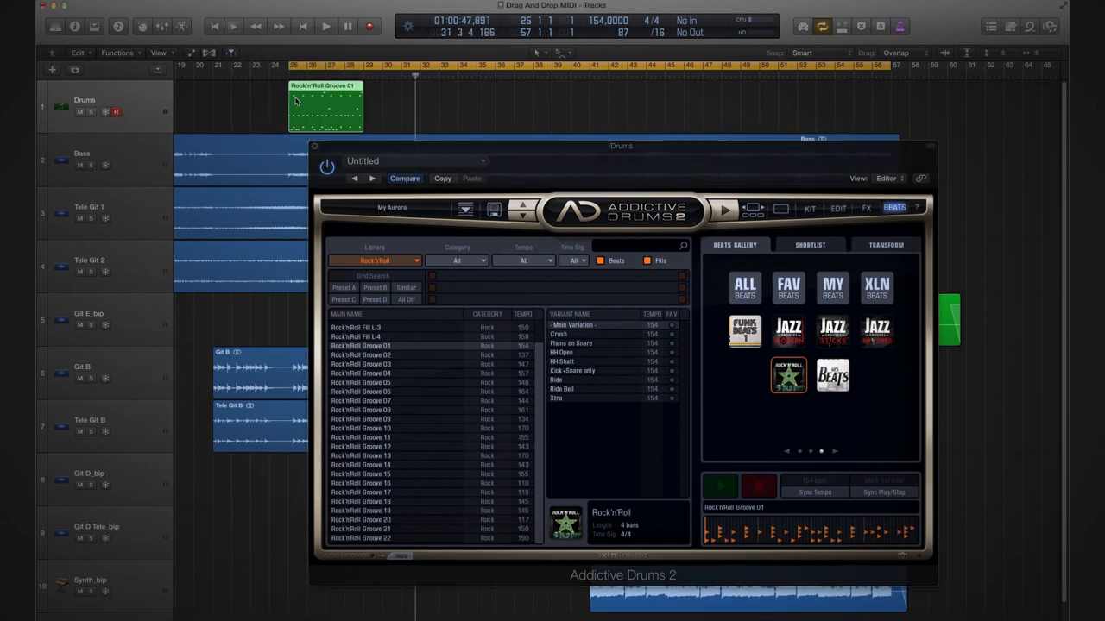
Copy Rock'n'Roll Groove 01 into four back-to-back regions spanning bars 25–41, then play them.
{"action": "left_click", "coordinate": [325, 26]}
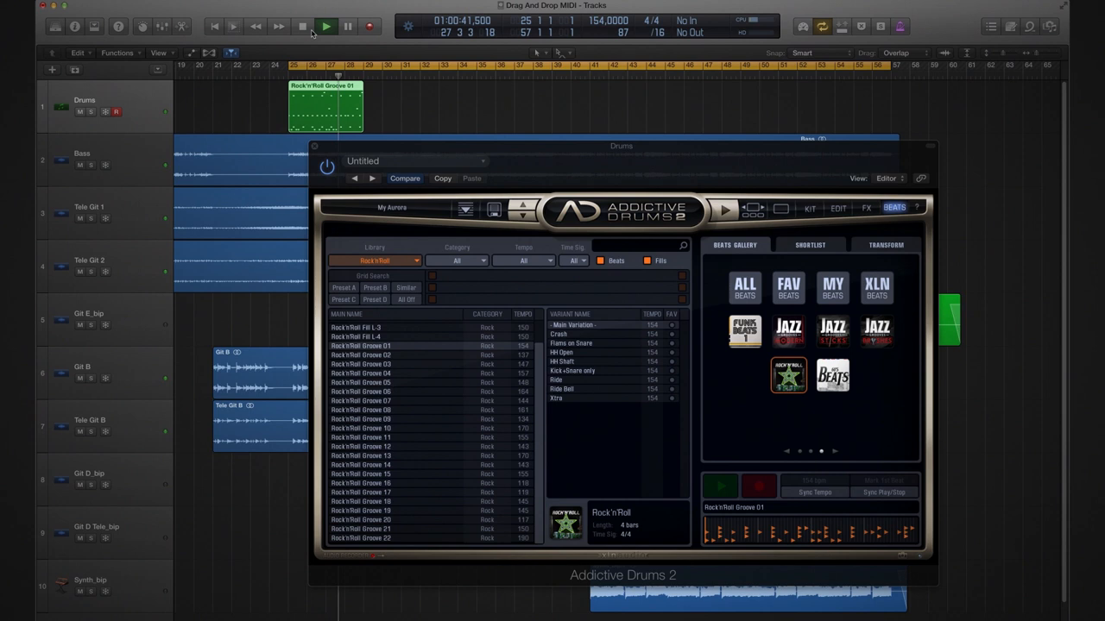
{"action": "left_click", "coordinate": [303, 26]}
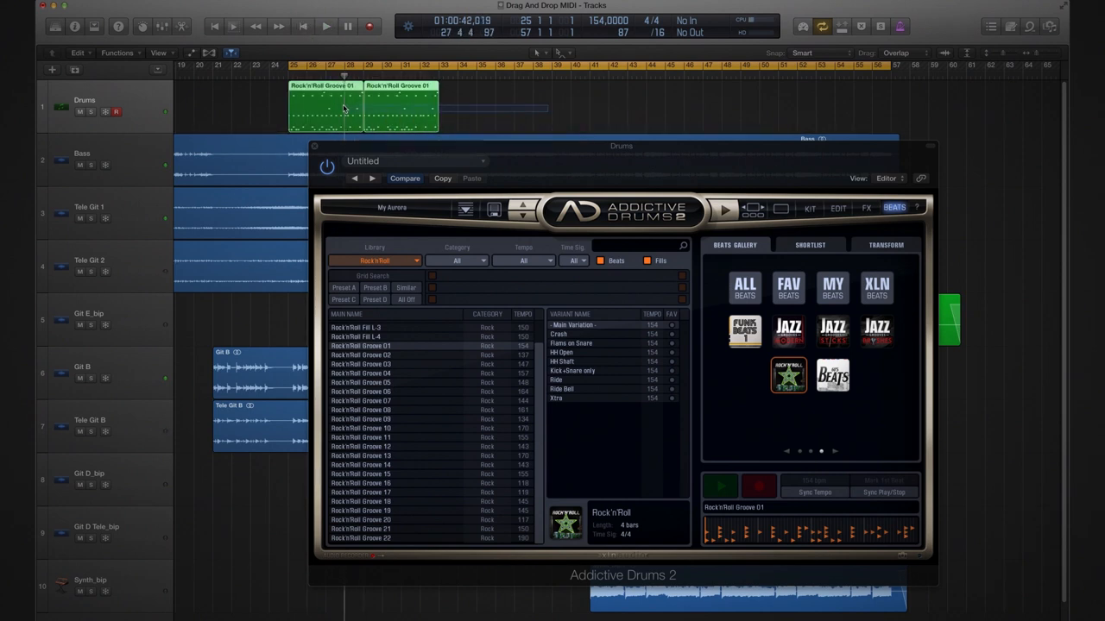
{"action": "left_click_drag", "start_coordinate": [362, 108], "coordinate": [509, 108]}
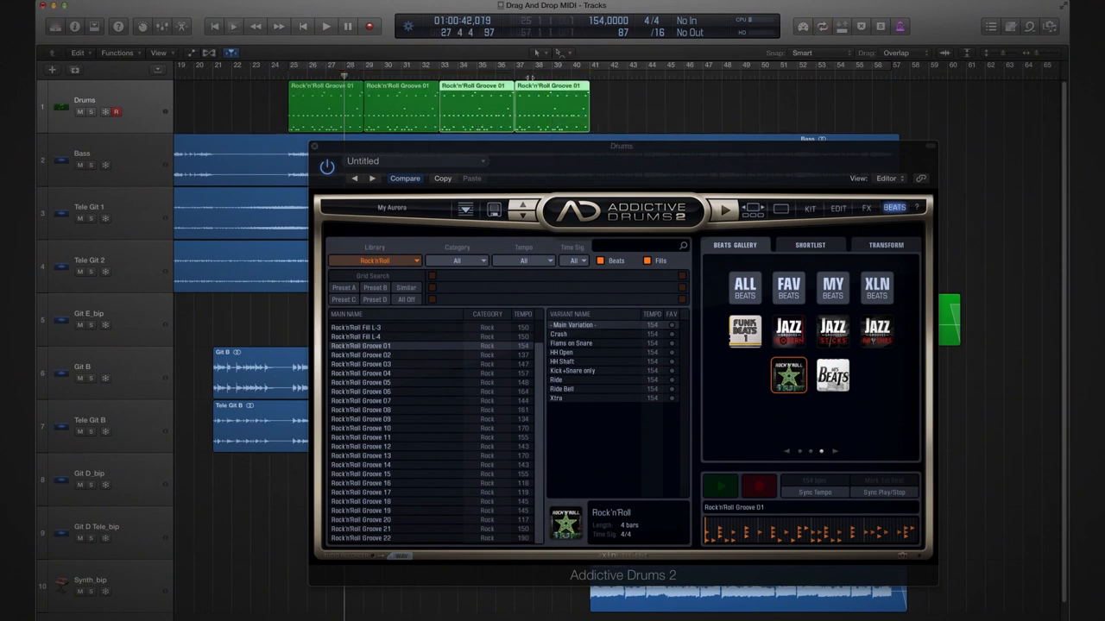
{"action": "left_click", "coordinate": [326, 26]}
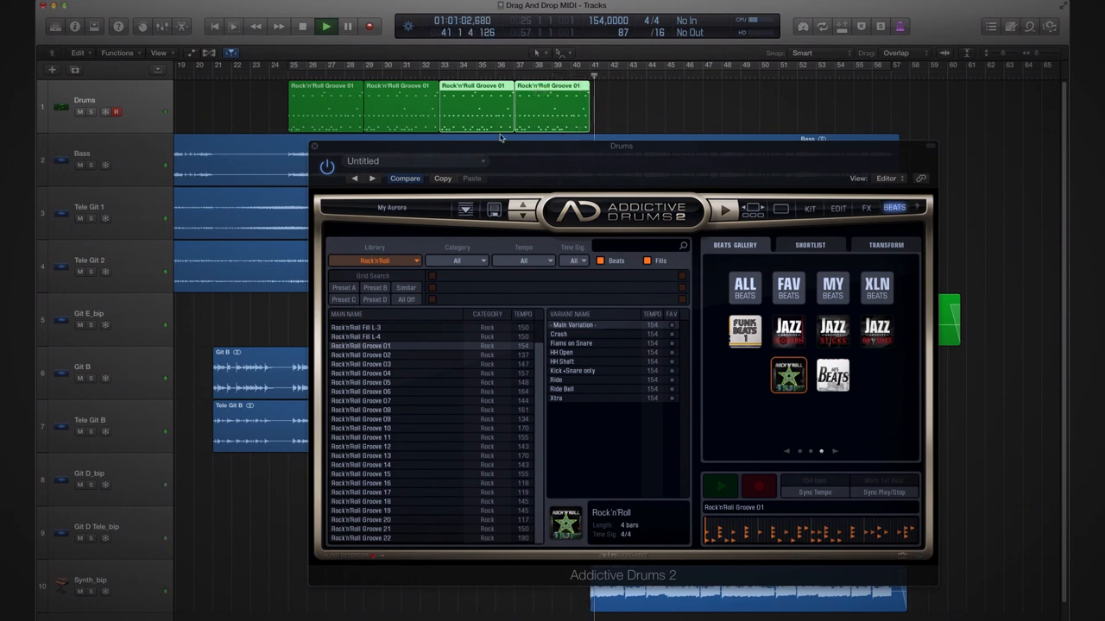
{"action": "left_click", "coordinate": [325, 26]}
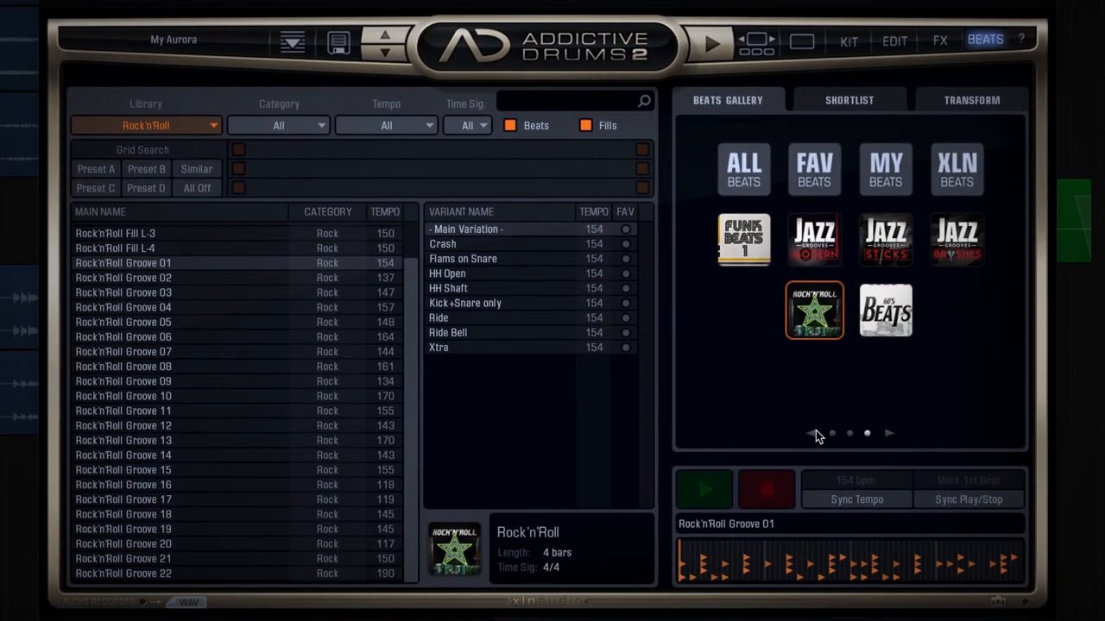
Open the Loud Beats & Songs library, audition Loud Beat 04, and enable Sync Tempo.
{"action": "left_click", "coordinate": [832, 432]}
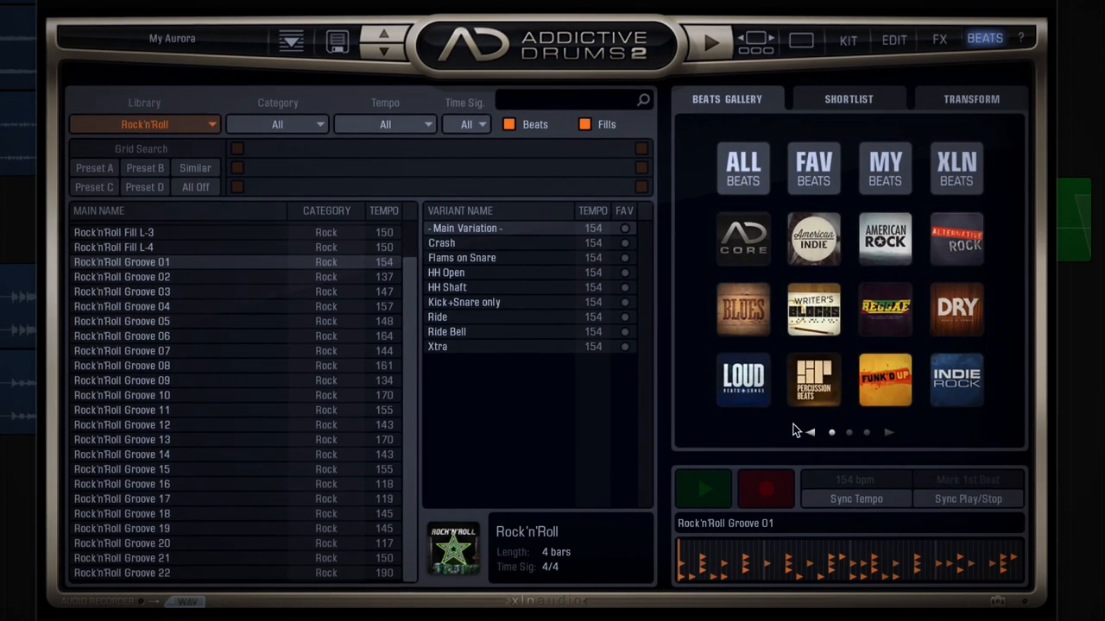
{"action": "left_click", "coordinate": [742, 380]}
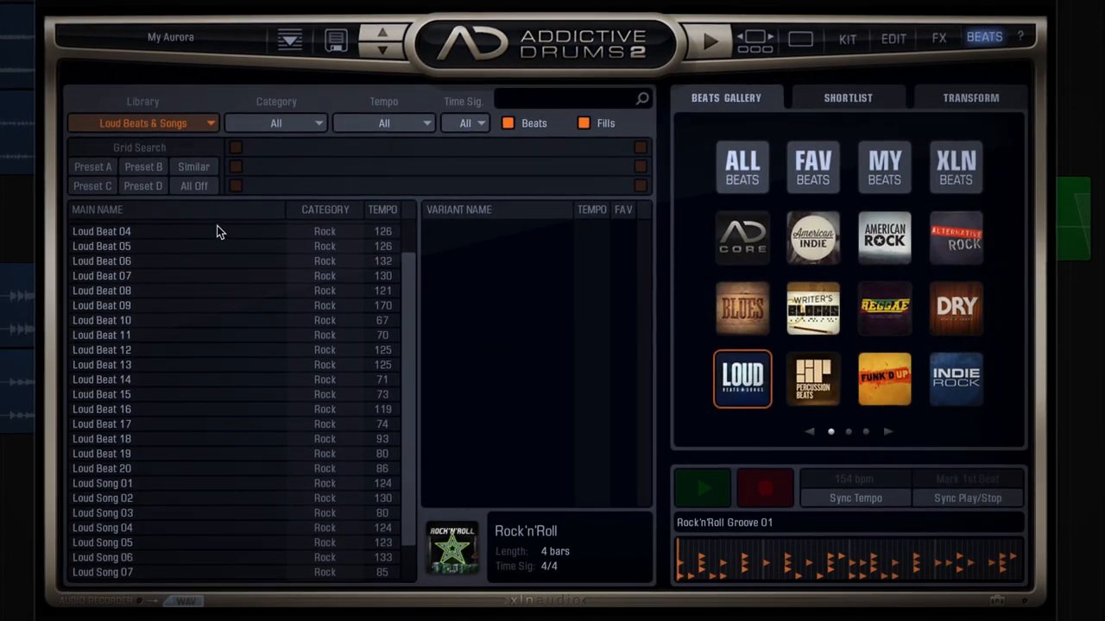
{"action": "left_click", "coordinate": [706, 41]}
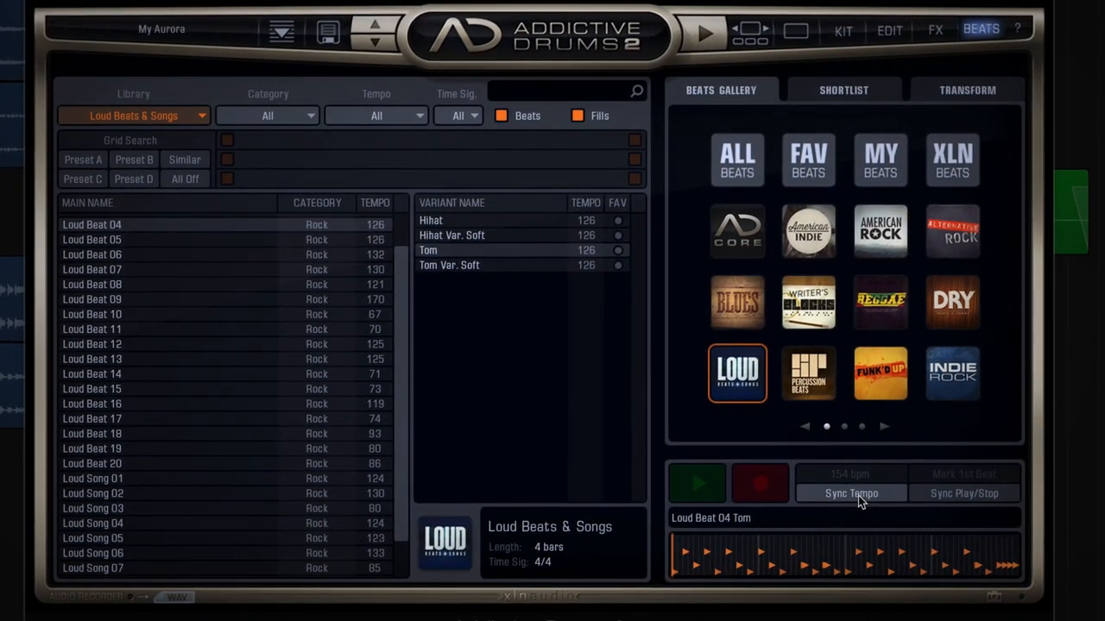
{"action": "left_click", "coordinate": [696, 481]}
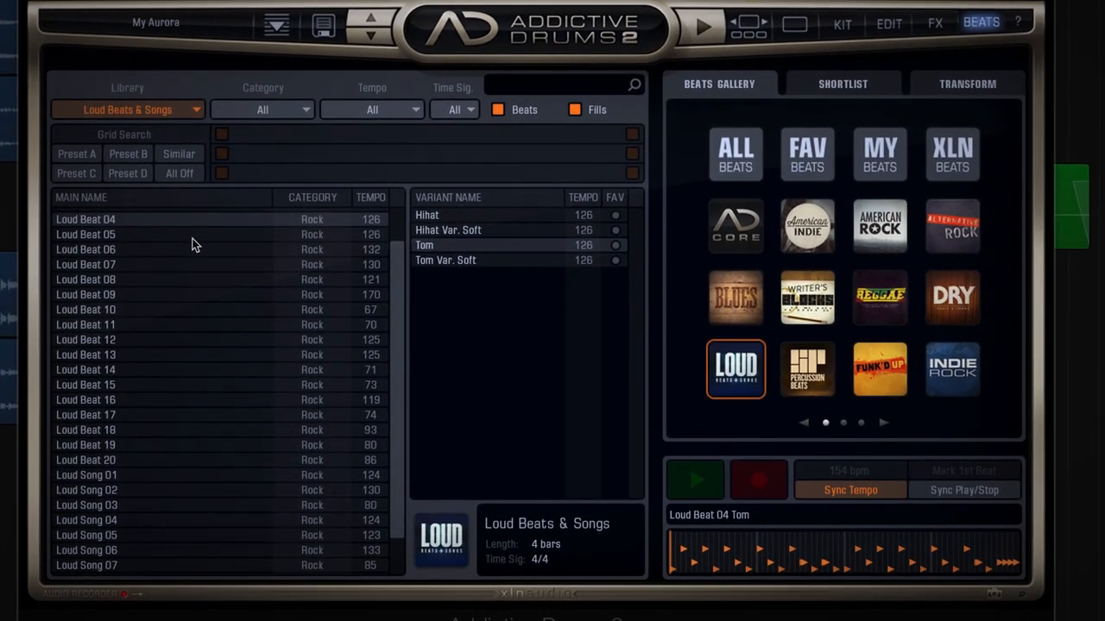
Audition Loud Beat 06 Crash, then preview Loud Song 01's Chorus 1 variation.
{"action": "left_click", "coordinate": [86, 250]}
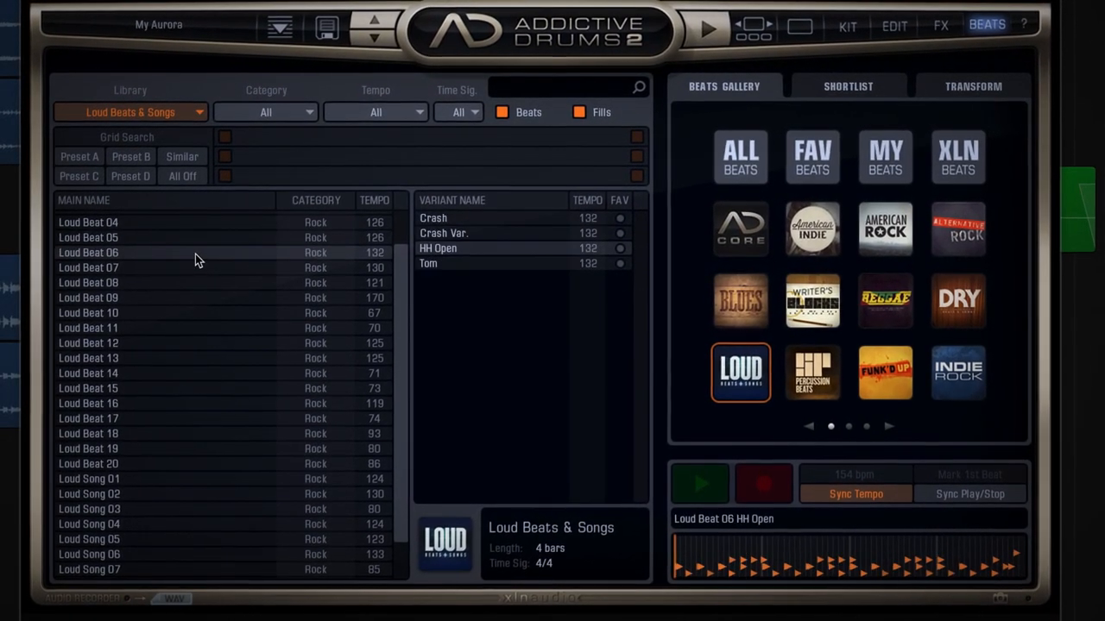
{"action": "left_click", "coordinate": [436, 220]}
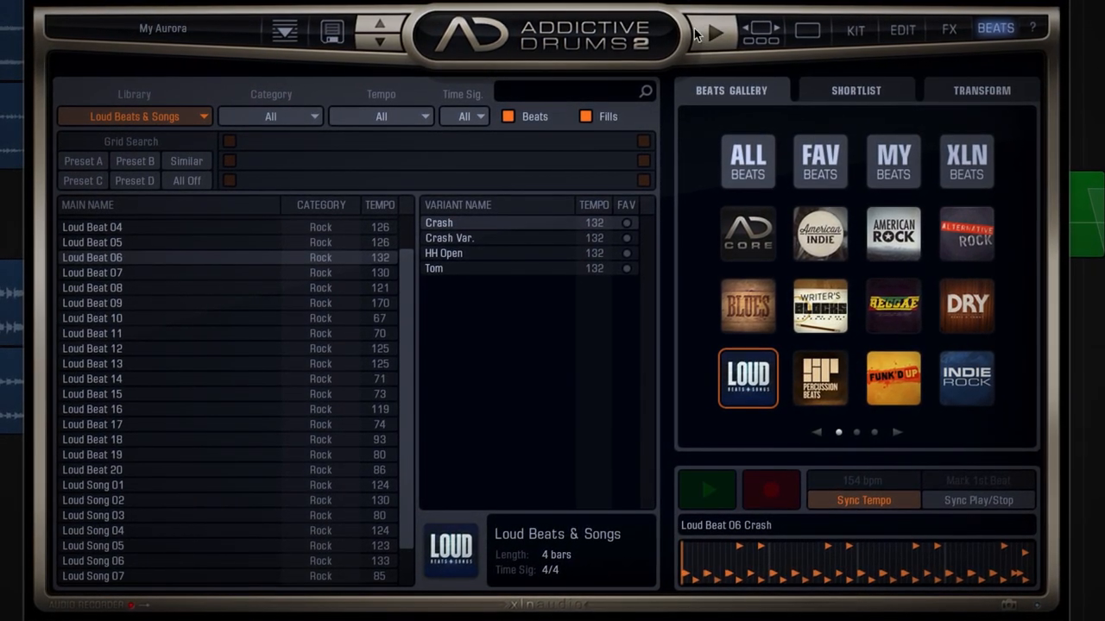
{"action": "left_click", "coordinate": [94, 486]}
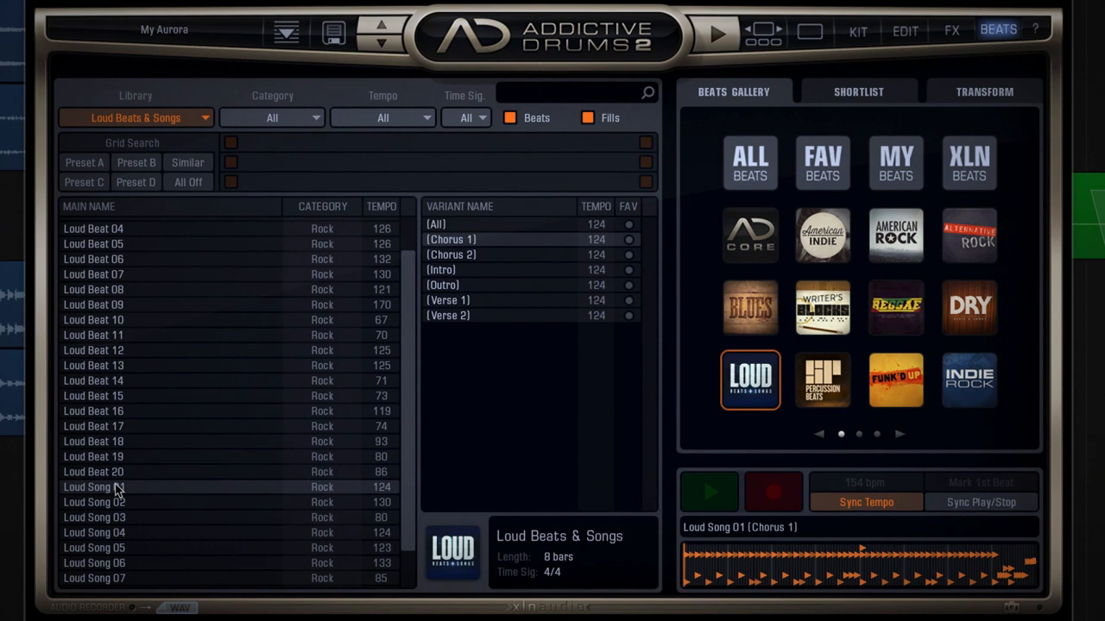
{"action": "left_click", "coordinate": [710, 492]}
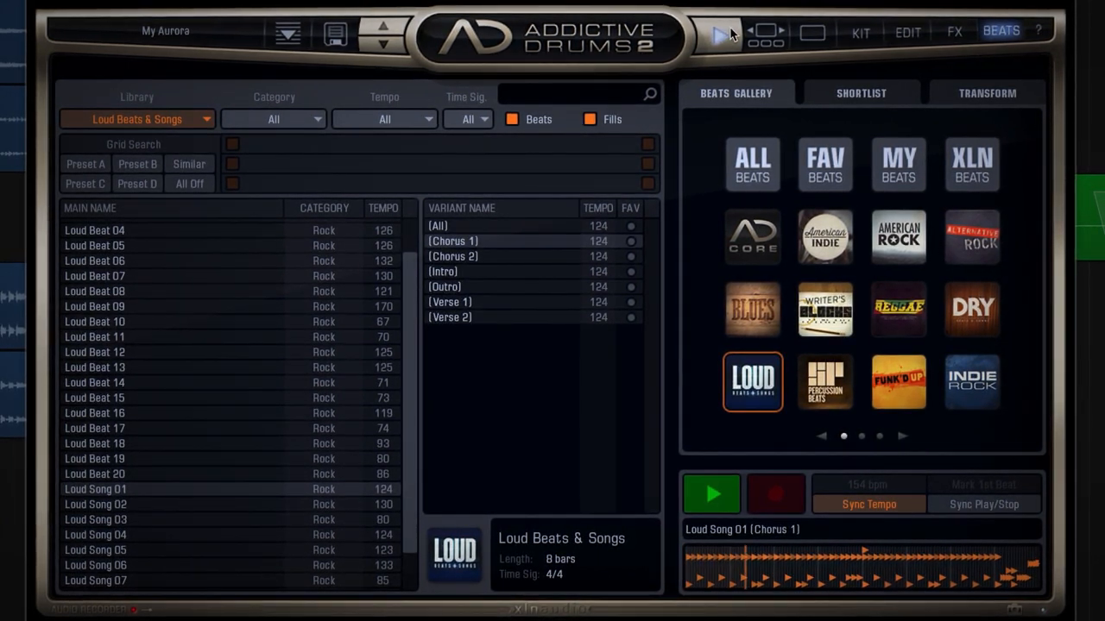
{"action": "left_click", "coordinate": [711, 492]}
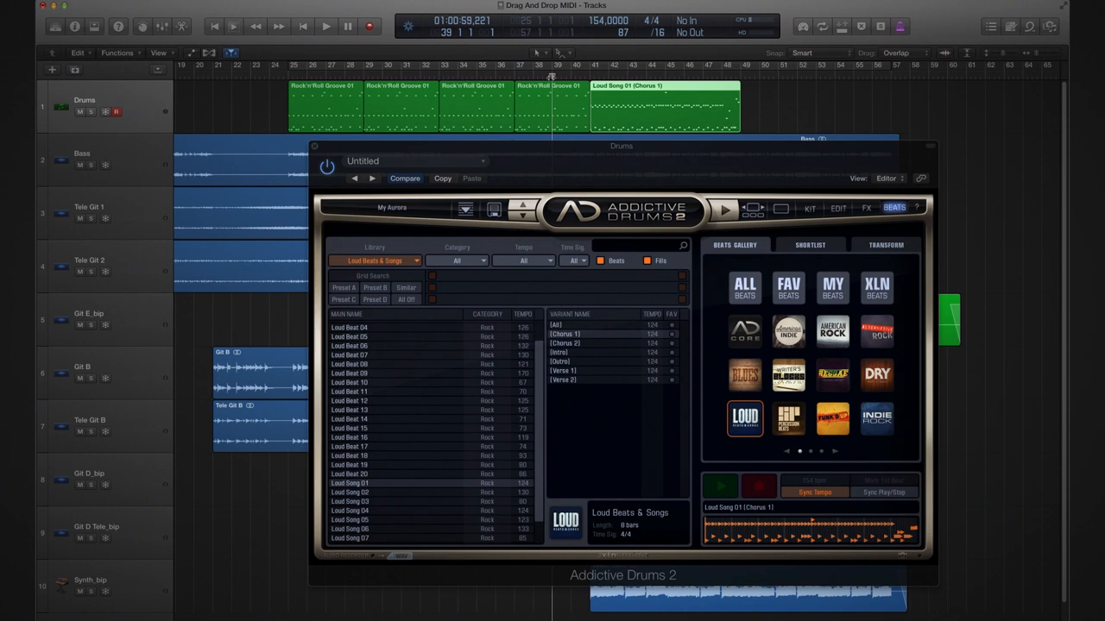
Play back the Drums track with Loud Song 01 (Chorus 1) after the Rock'n'Roll grooves.
{"action": "left_click", "coordinate": [326, 26]}
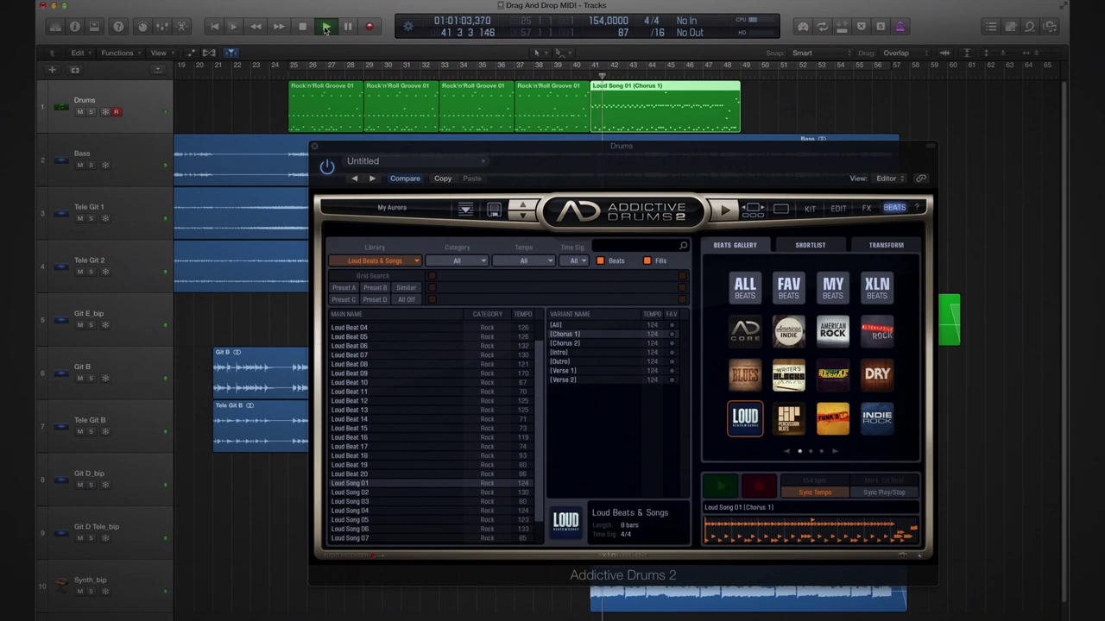
{"action": "left_click", "coordinate": [325, 26]}
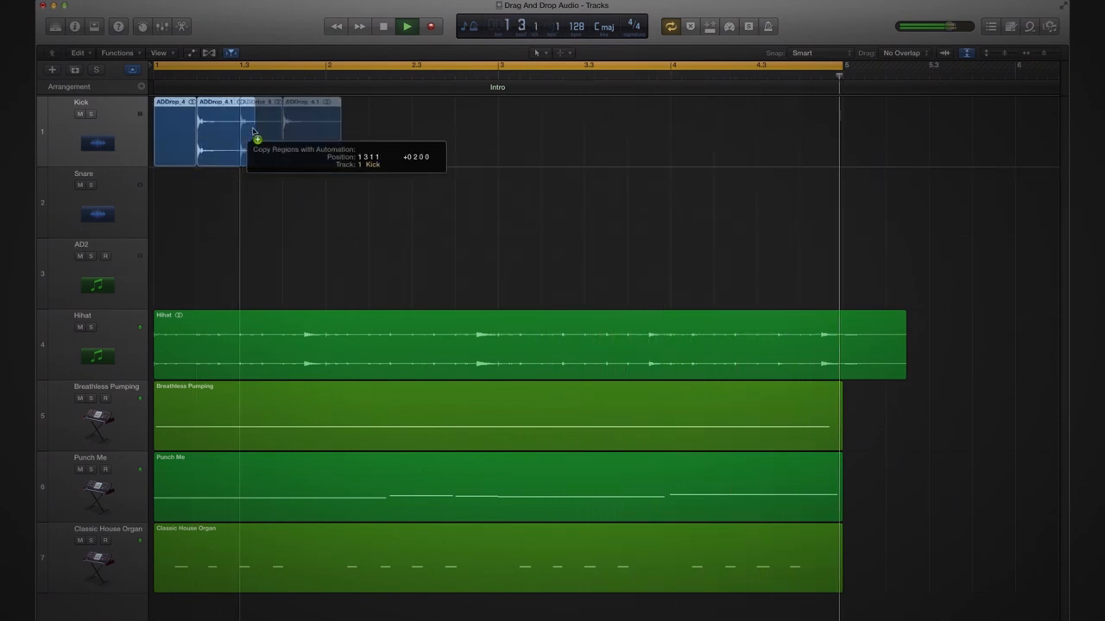
Duplicate the ADDrop kick region onto the following beats of the Kick track.
{"action": "left_click_drag", "start_coordinate": [250, 129], "coordinate": [293, 132]}
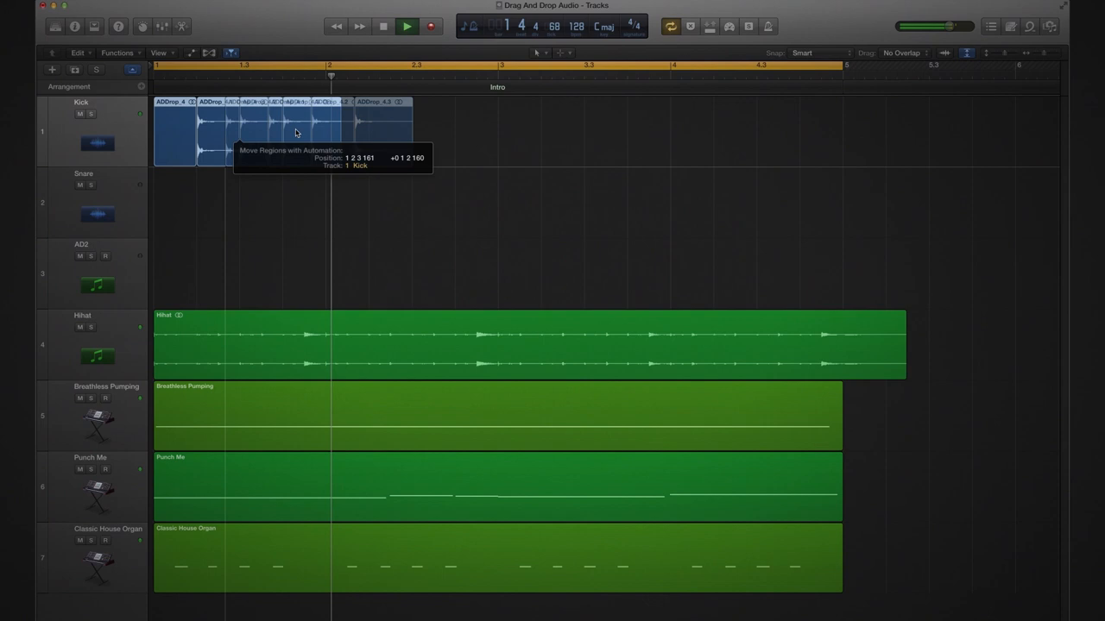
{"action": "left_click_drag", "start_coordinate": [294, 130], "coordinate": [352, 138]}
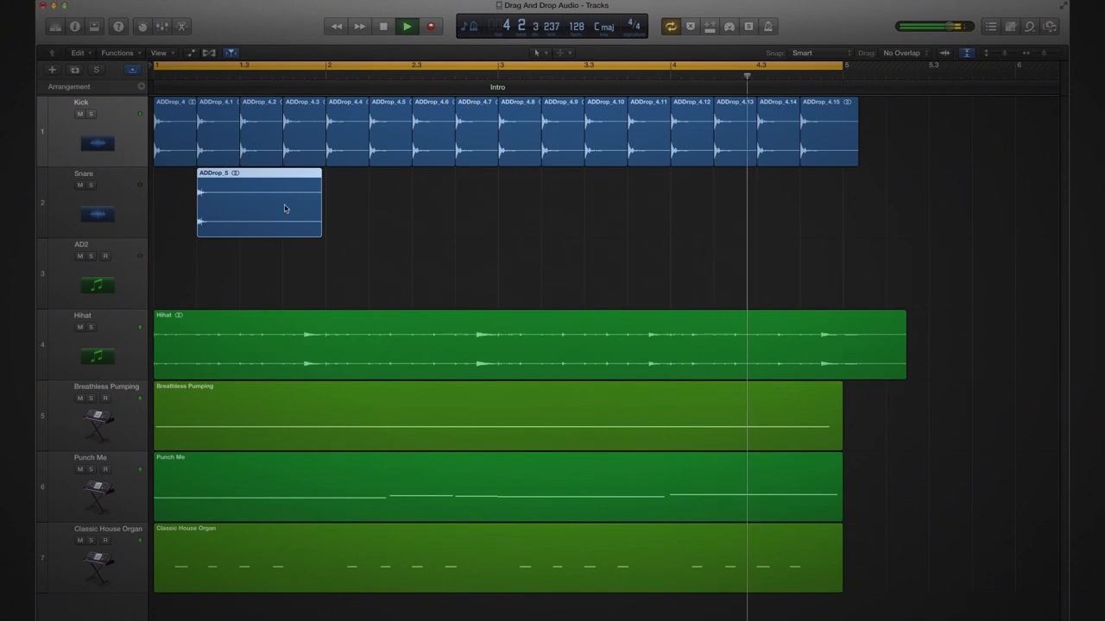
Copy the ADDrop_5 snare region onto successive beats along the Snare track.
{"action": "left_click_drag", "start_coordinate": [259, 203], "coordinate": [337, 207]}
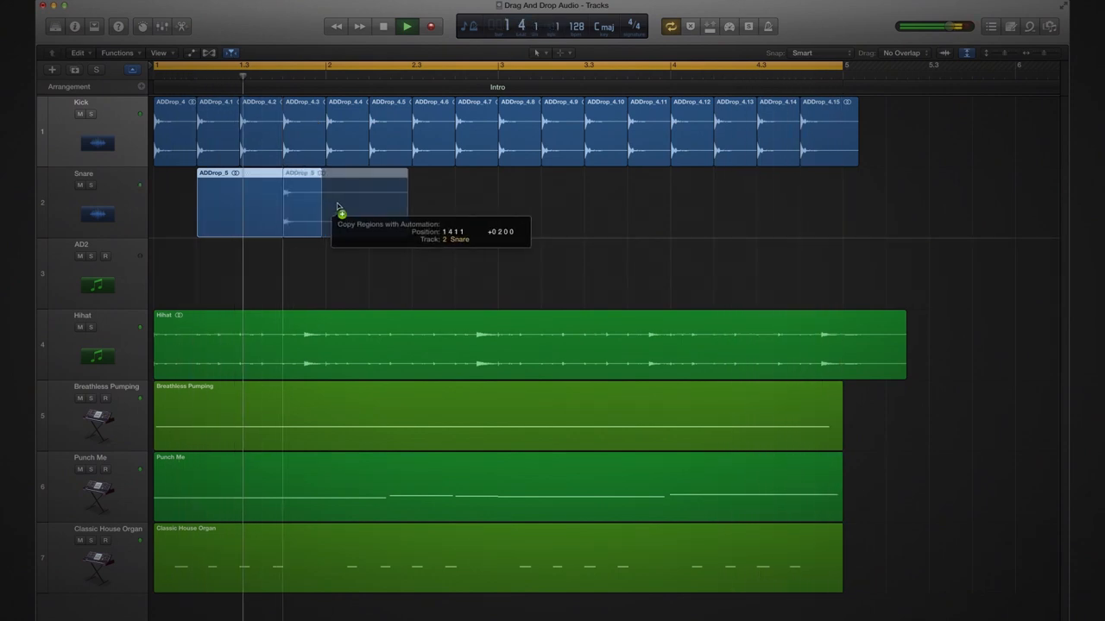
{"action": "left_click_drag", "start_coordinate": [337, 207], "coordinate": [406, 207]}
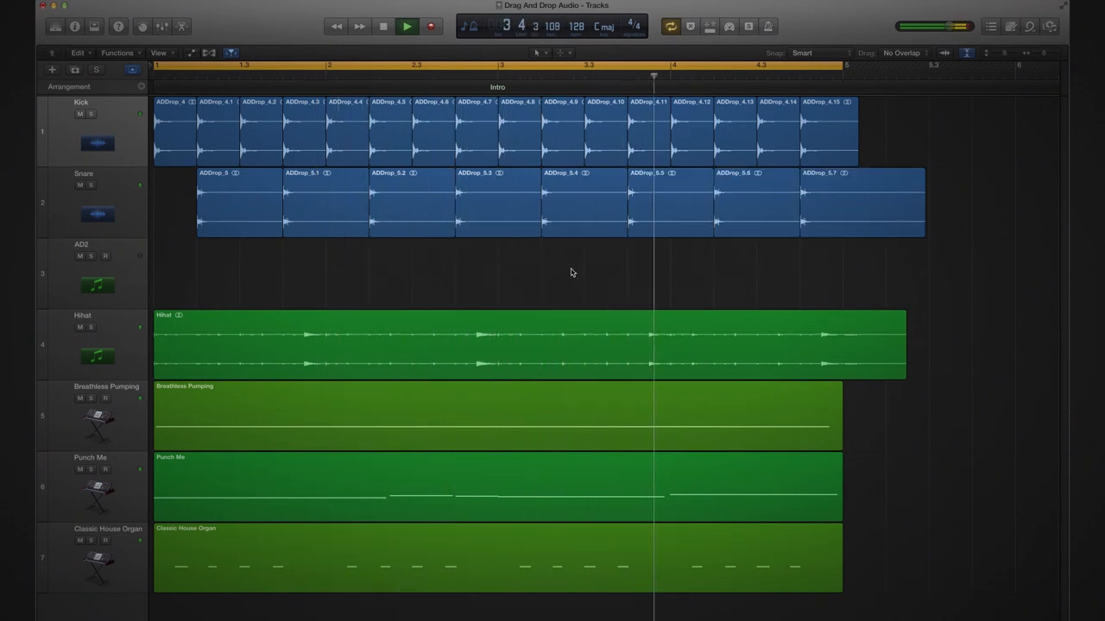
{"action": "left_click", "coordinate": [406, 26]}
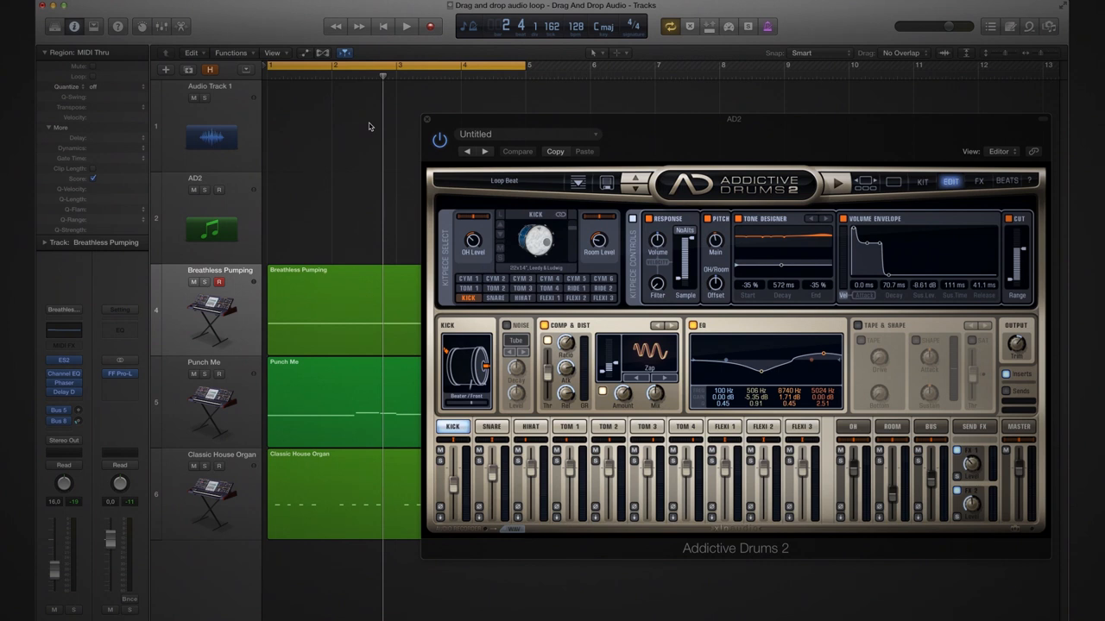
Preview the OPOLOPO Funk 01 8th HH groove in Addictive Drums 2 at project tempo.
{"action": "left_click", "coordinate": [405, 26]}
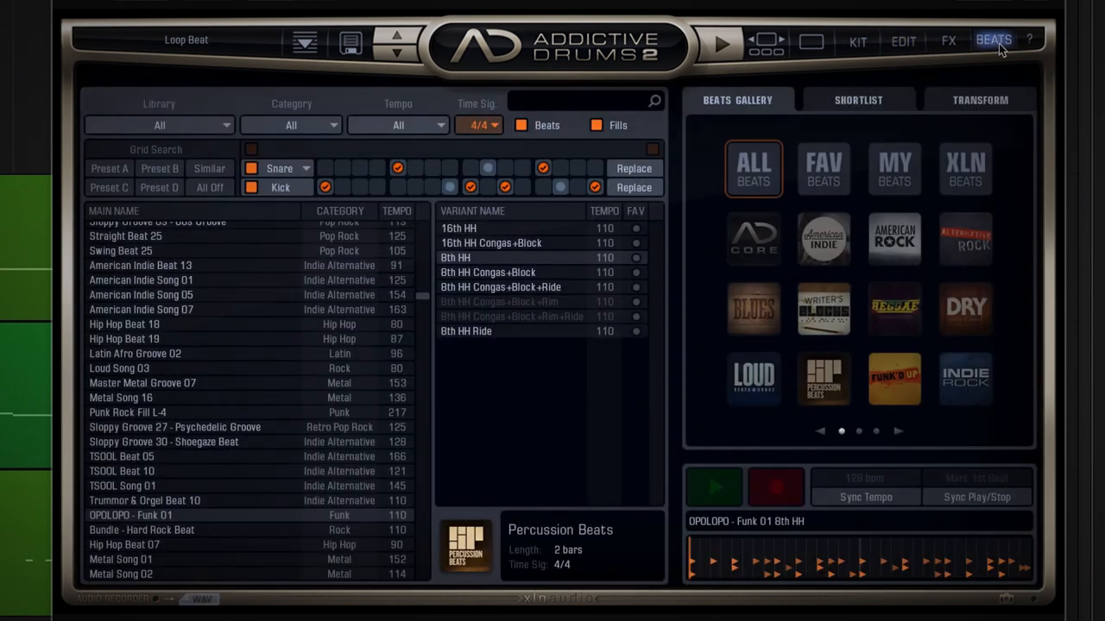
{"action": "mouse_move", "coordinate": [865, 497]}
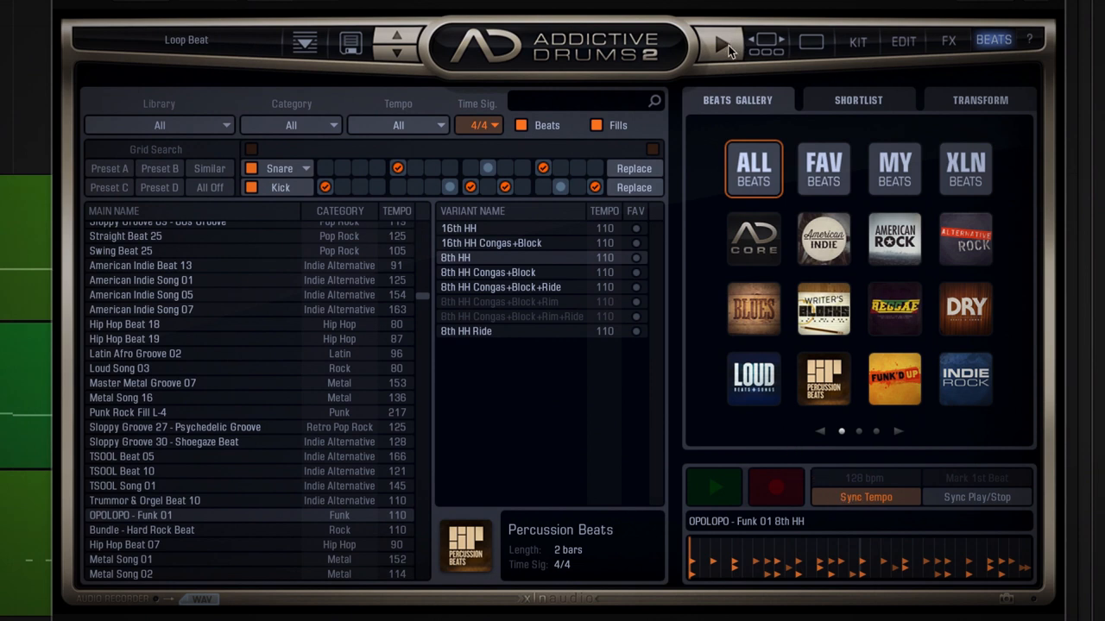
{"action": "left_click", "coordinate": [713, 487]}
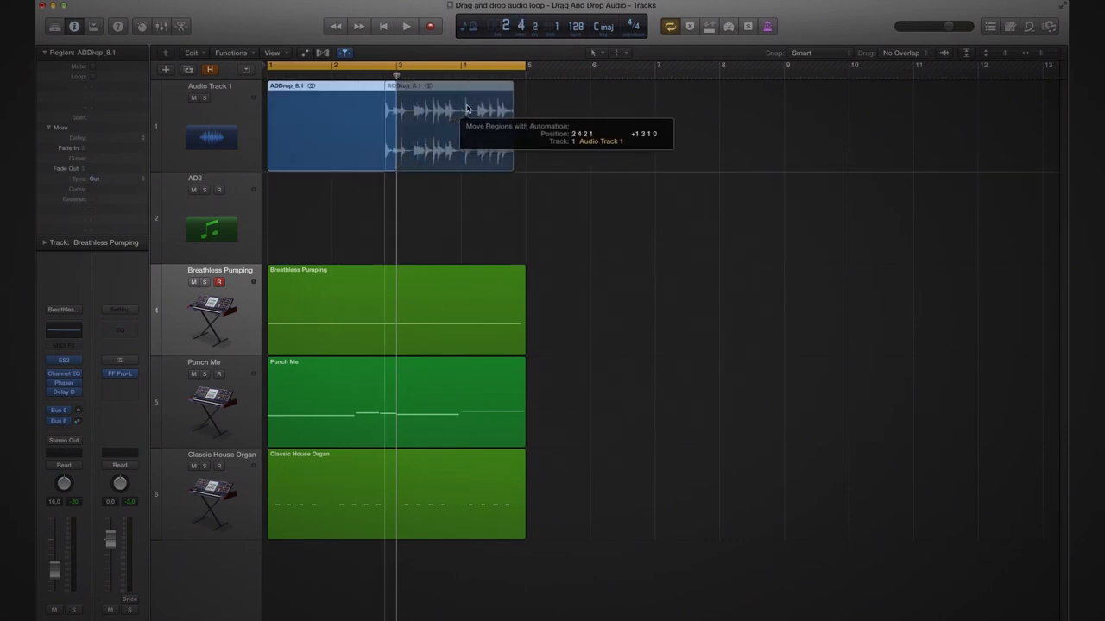
Shift the ADDrop_8 loop slices into new positions through bar 4, then play the result.
{"action": "left_click_drag", "start_coordinate": [449, 121], "coordinate": [457, 121]}
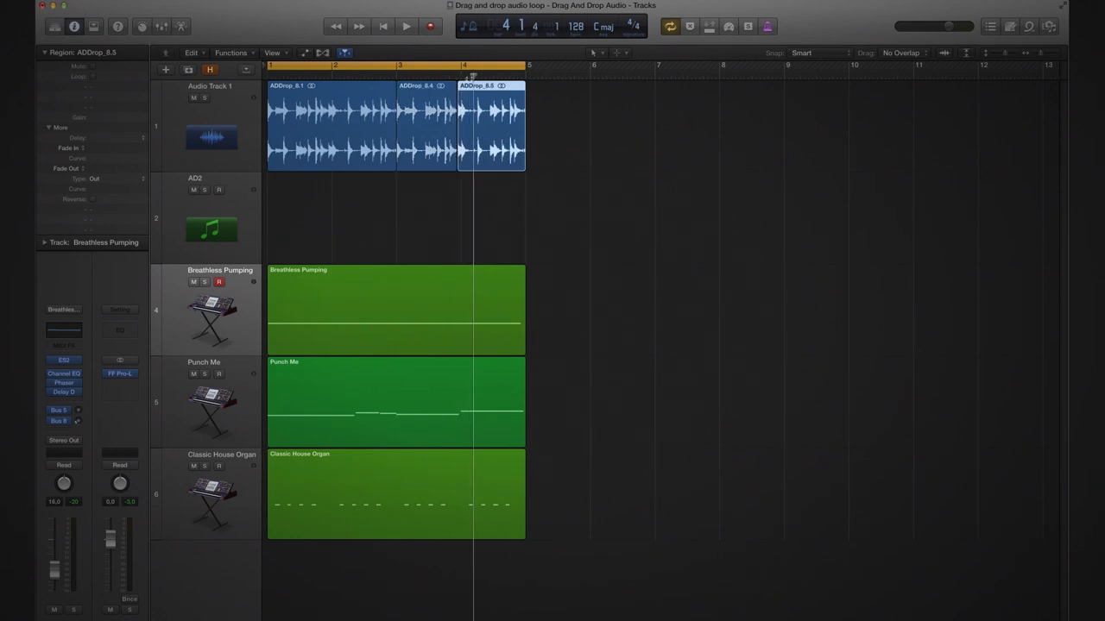
{"action": "left_click_drag", "start_coordinate": [490, 125], "coordinate": [496, 125]}
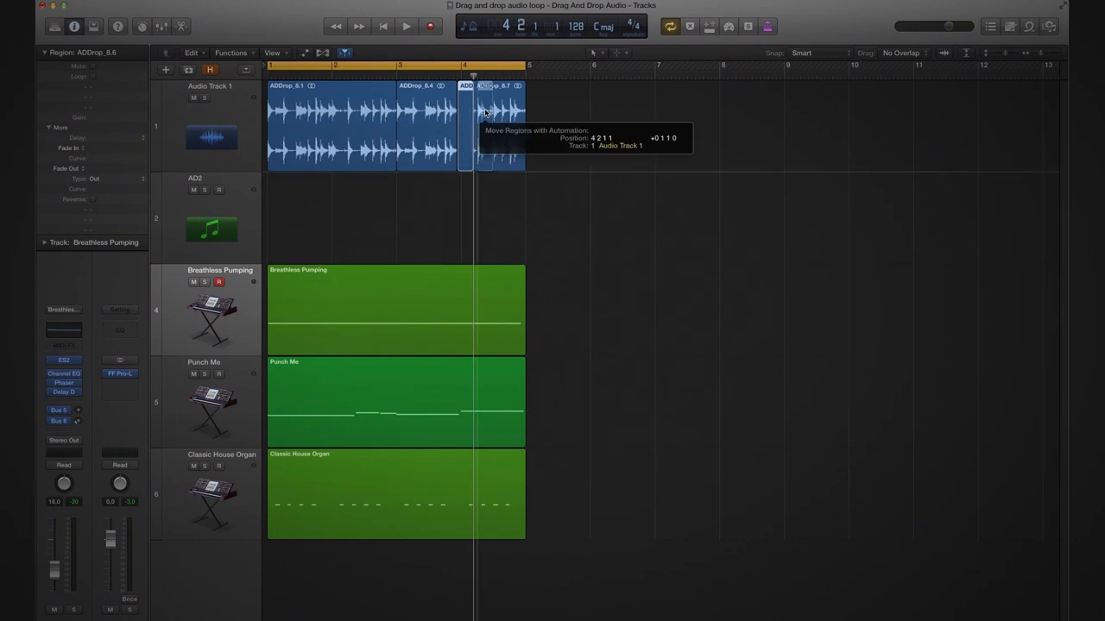
{"action": "left_click_drag", "start_coordinate": [482, 121], "coordinate": [496, 121]}
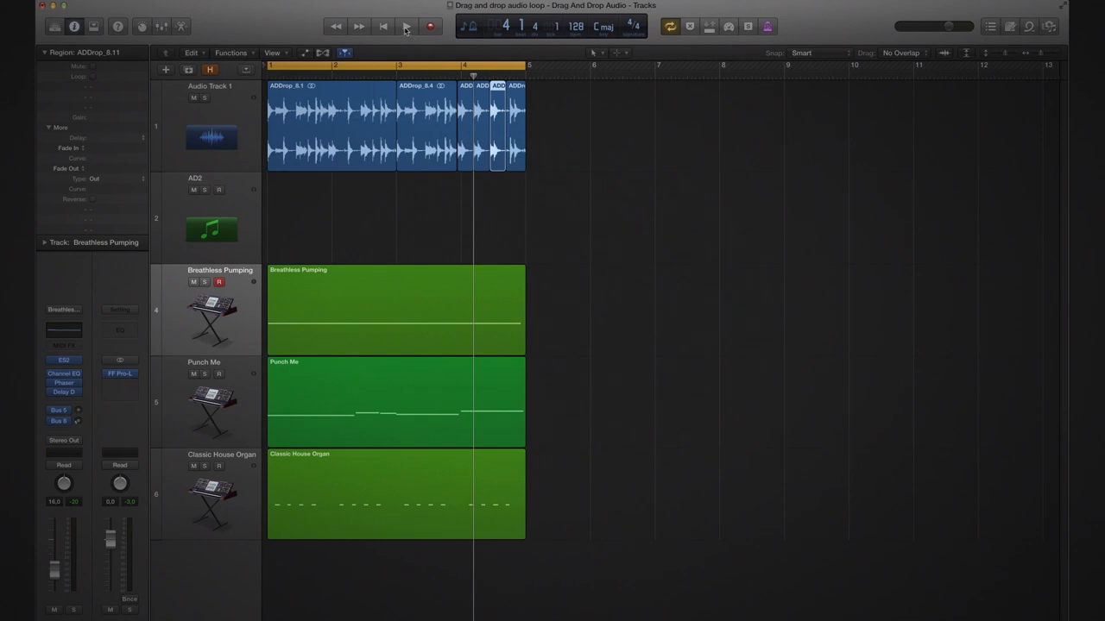
{"action": "left_click", "coordinate": [405, 26]}
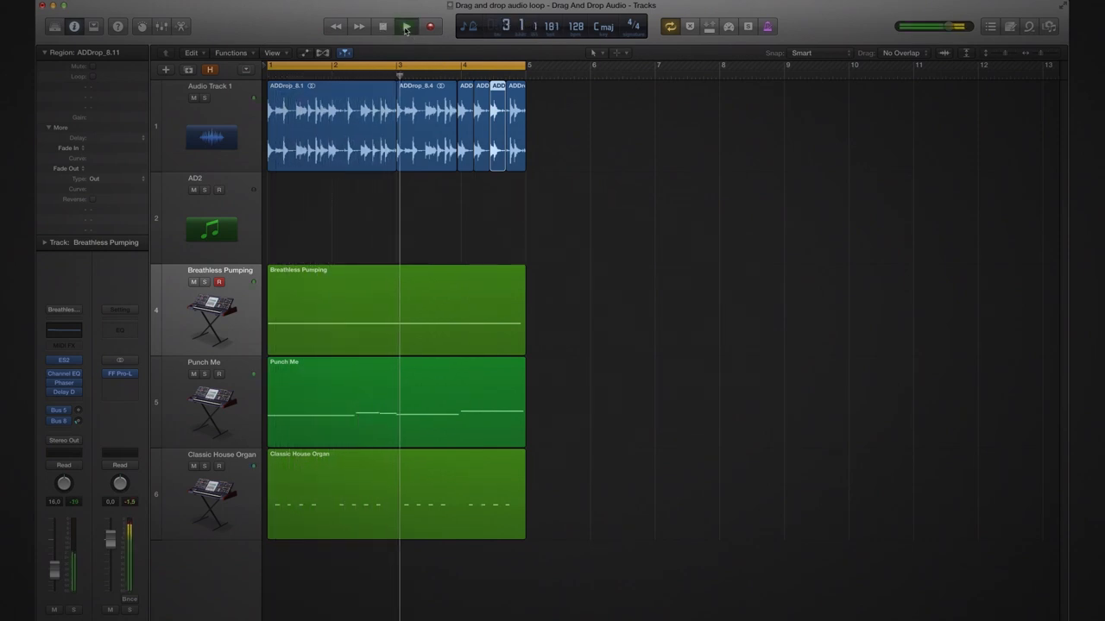
{"action": "left_click", "coordinate": [405, 26]}
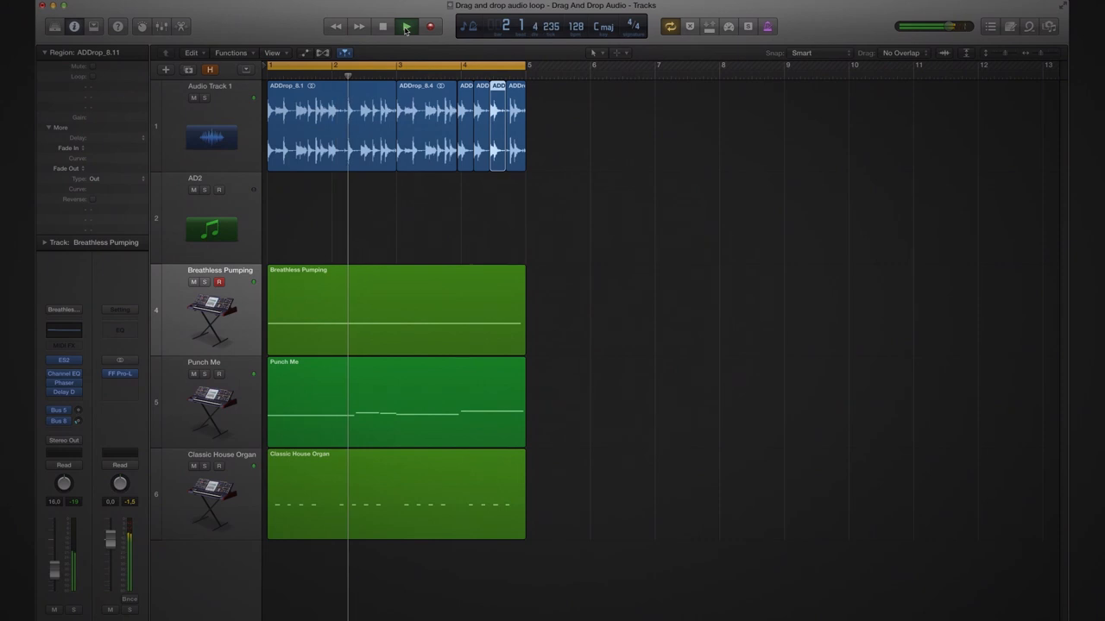
{"action": "left_click", "coordinate": [405, 26]}
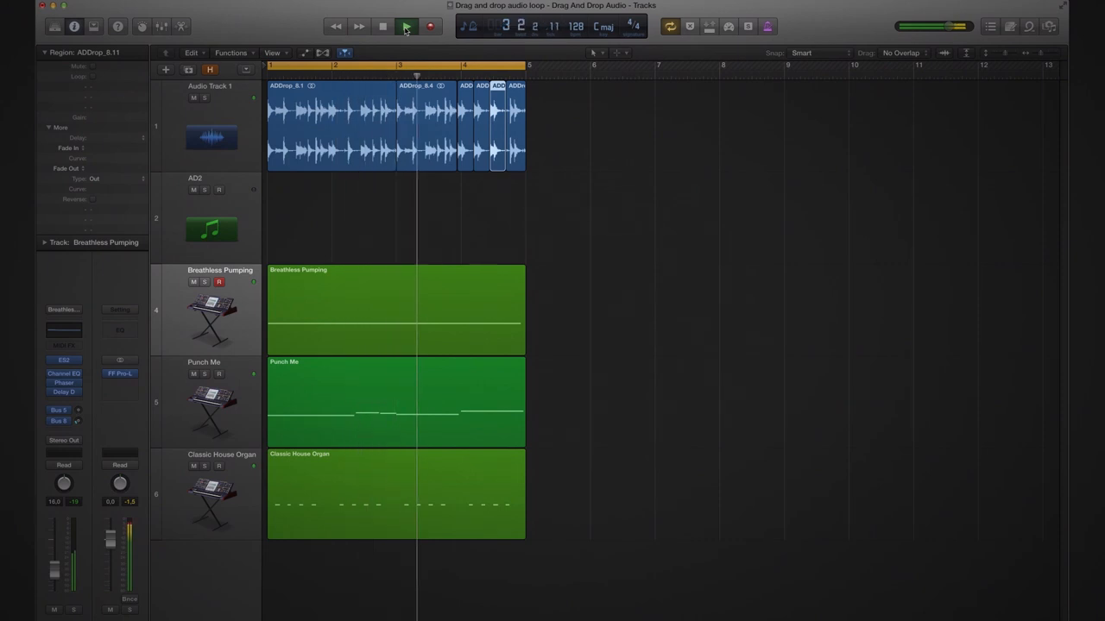